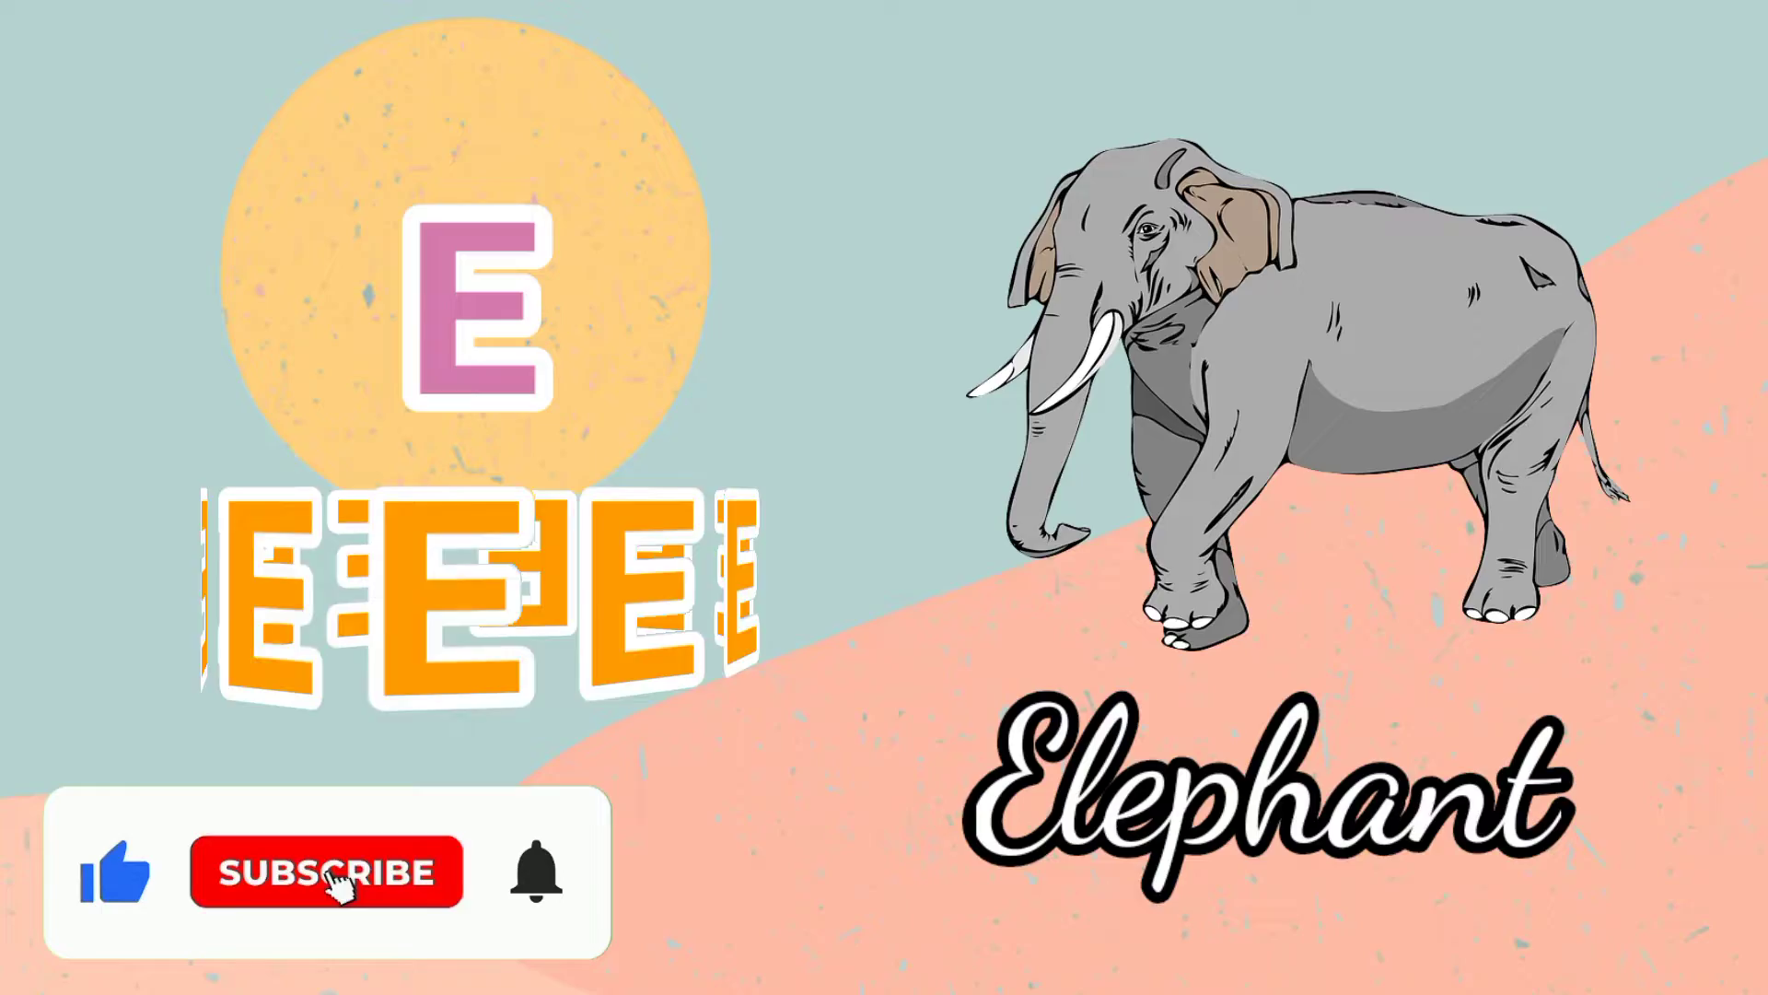
left_click(328, 877)
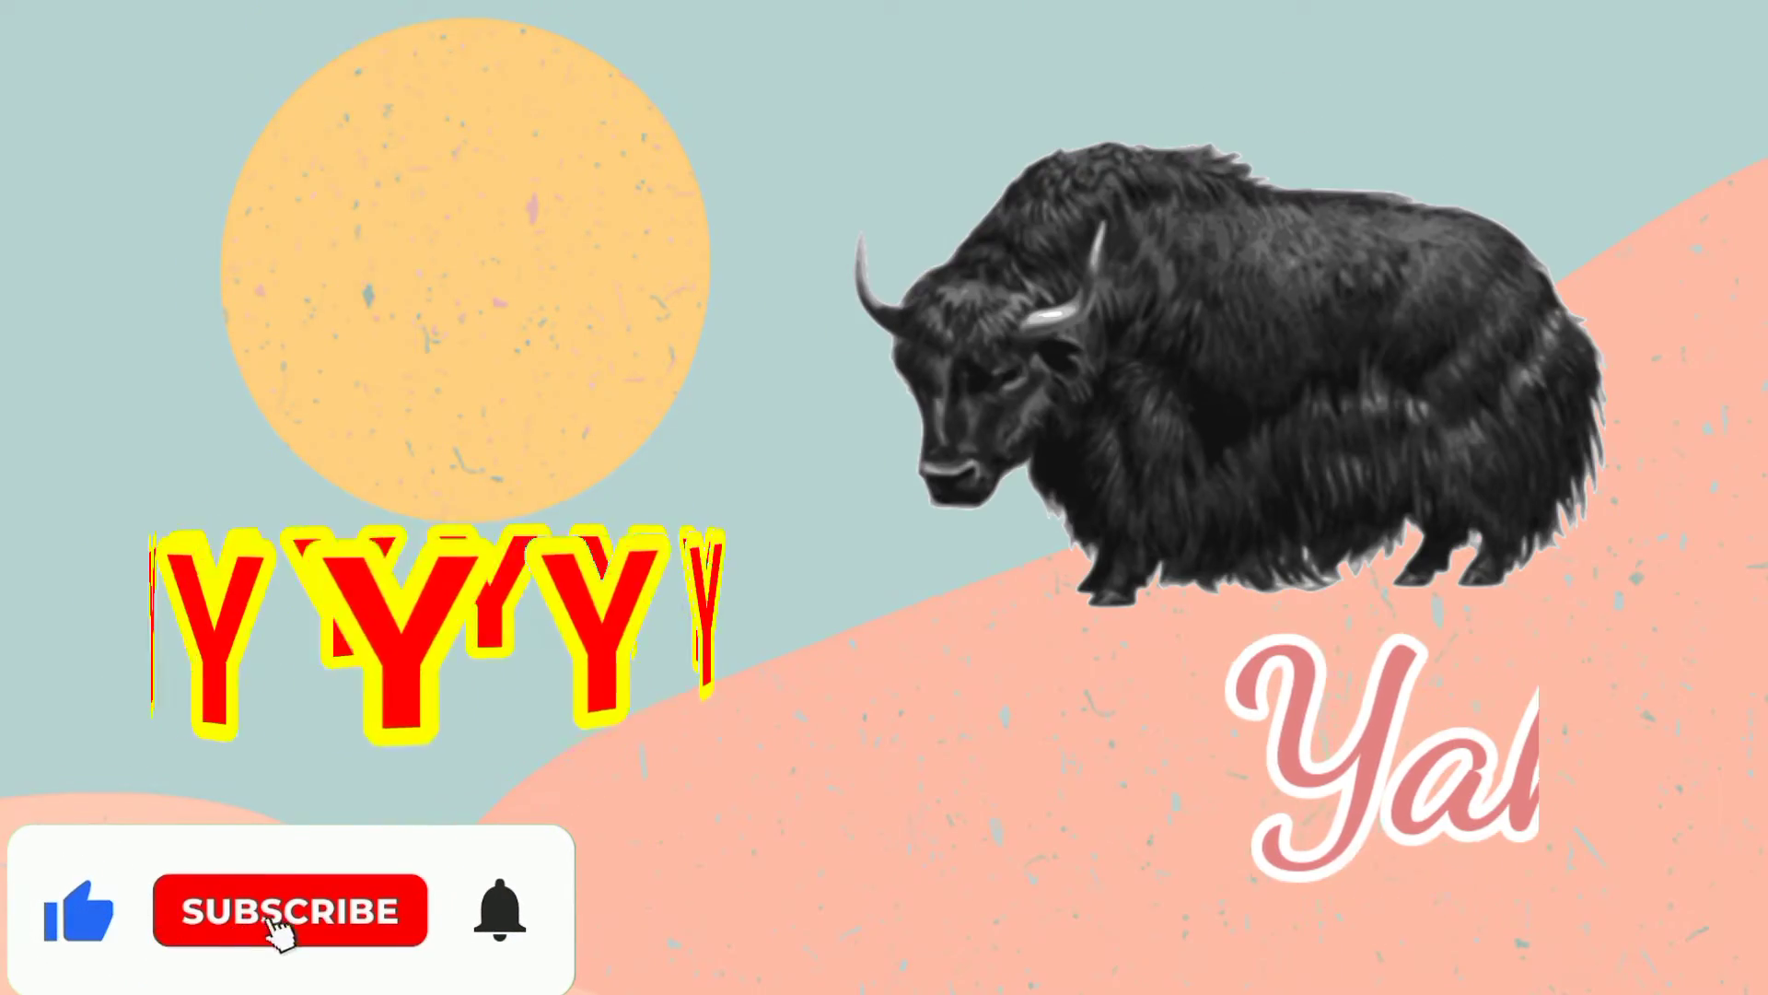
left_click(289, 910)
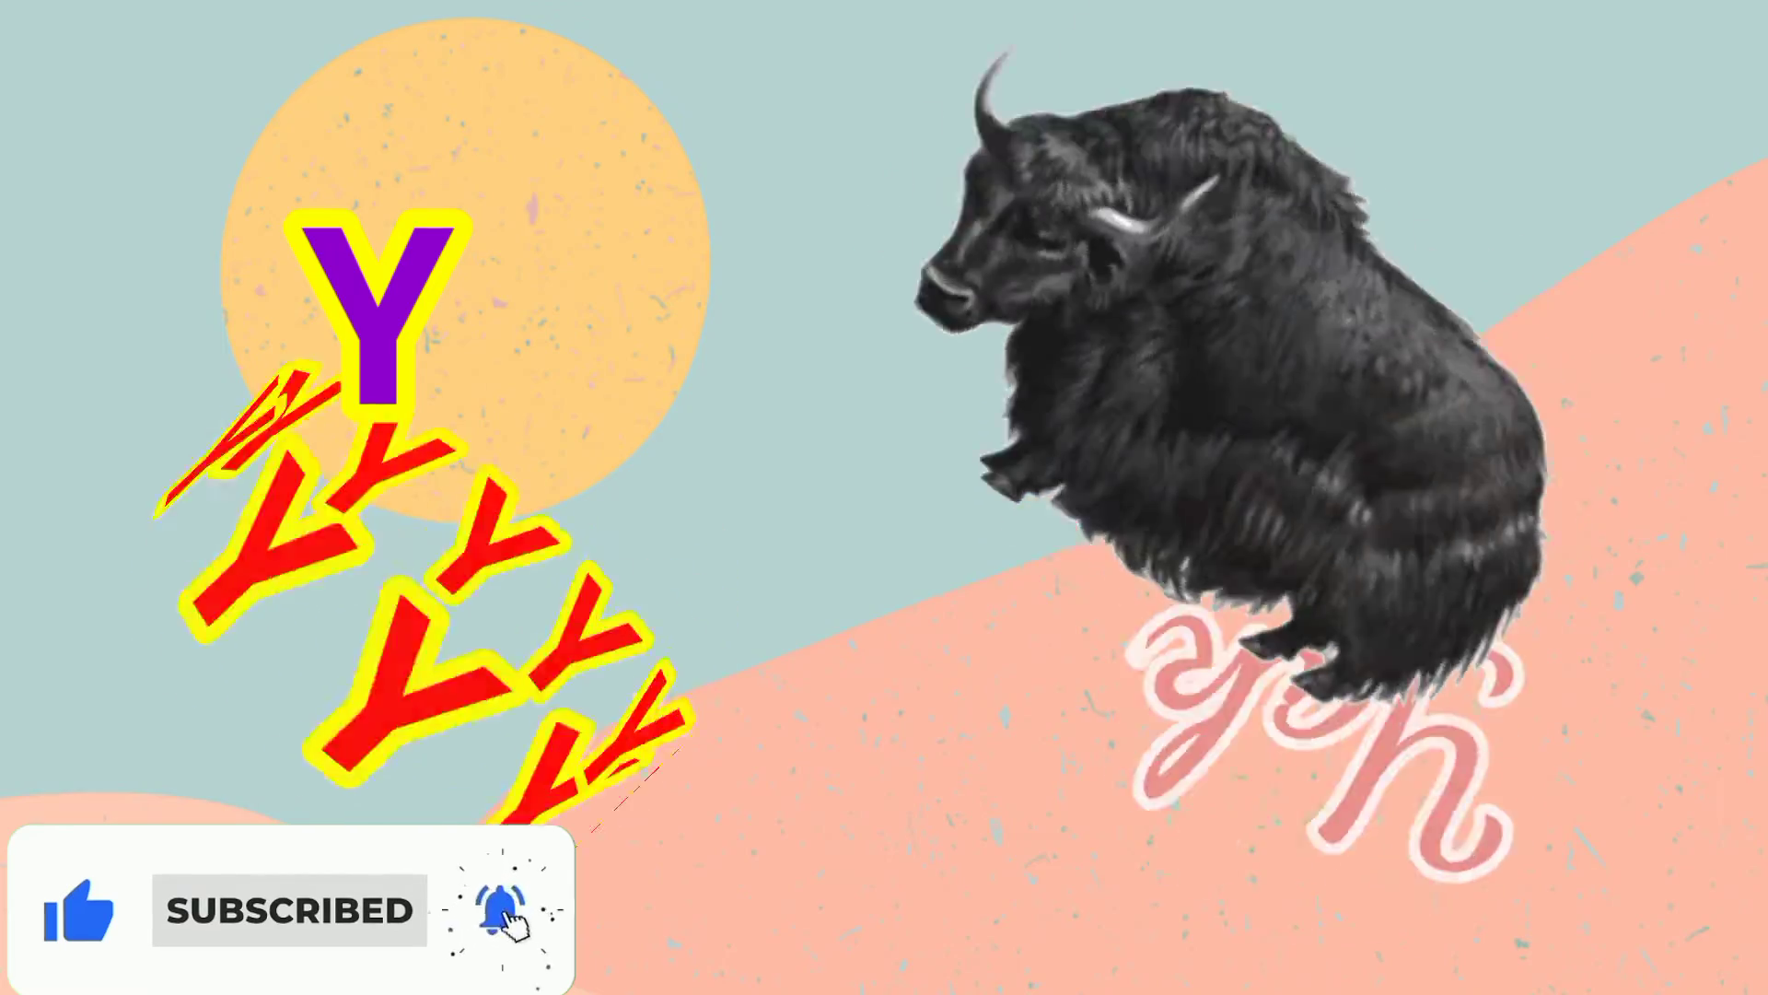